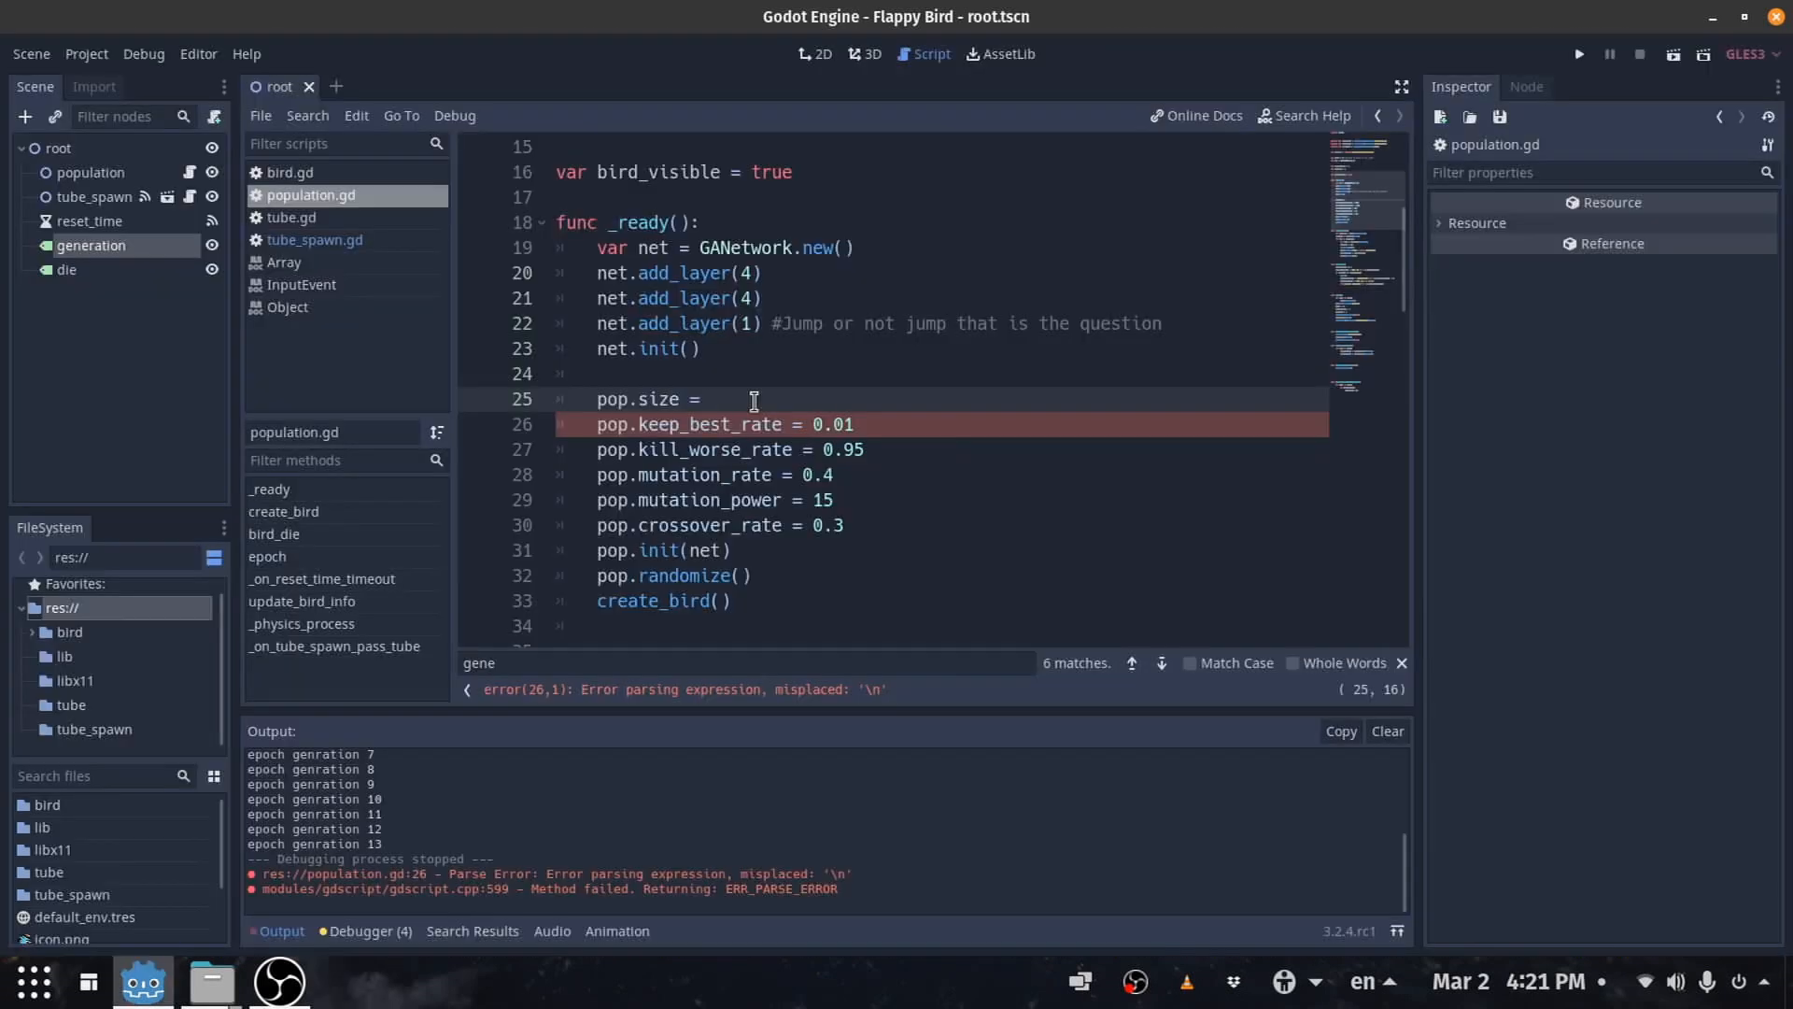
Step: Set pop.size to 150 in population.gd and launch the Flappy Bird game at generation 0
text(150)
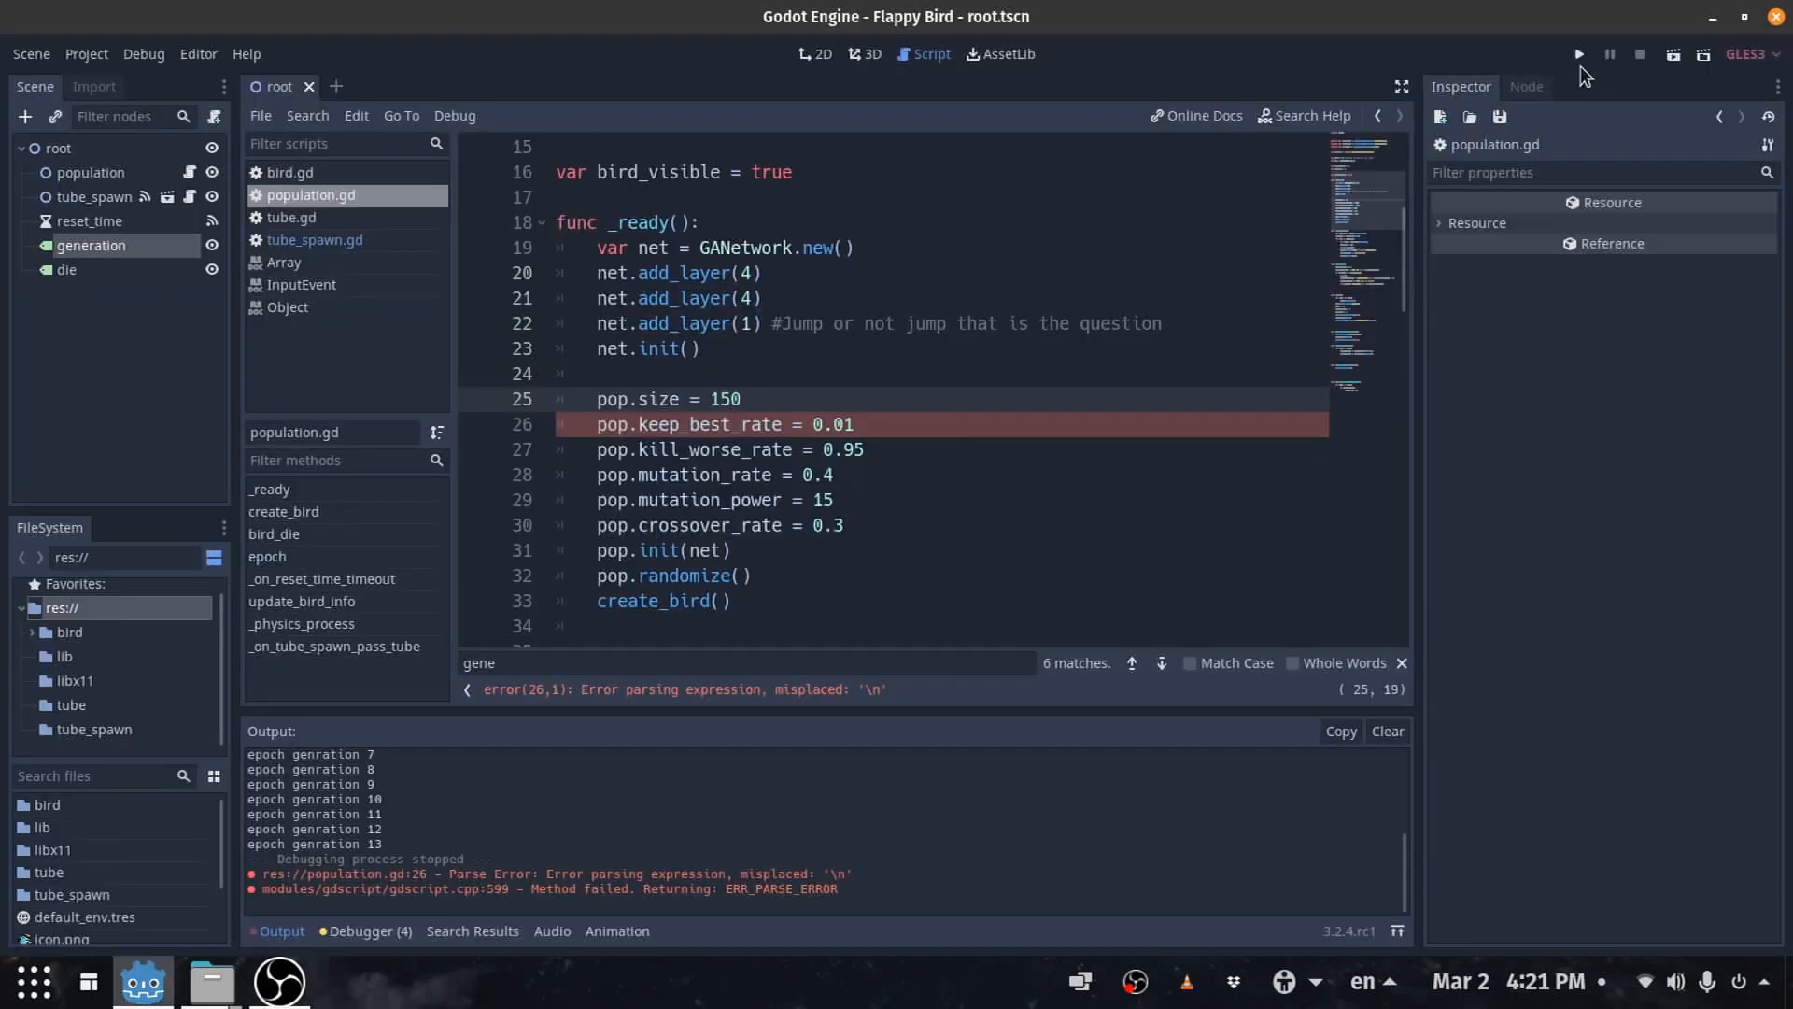
click(1577, 55)
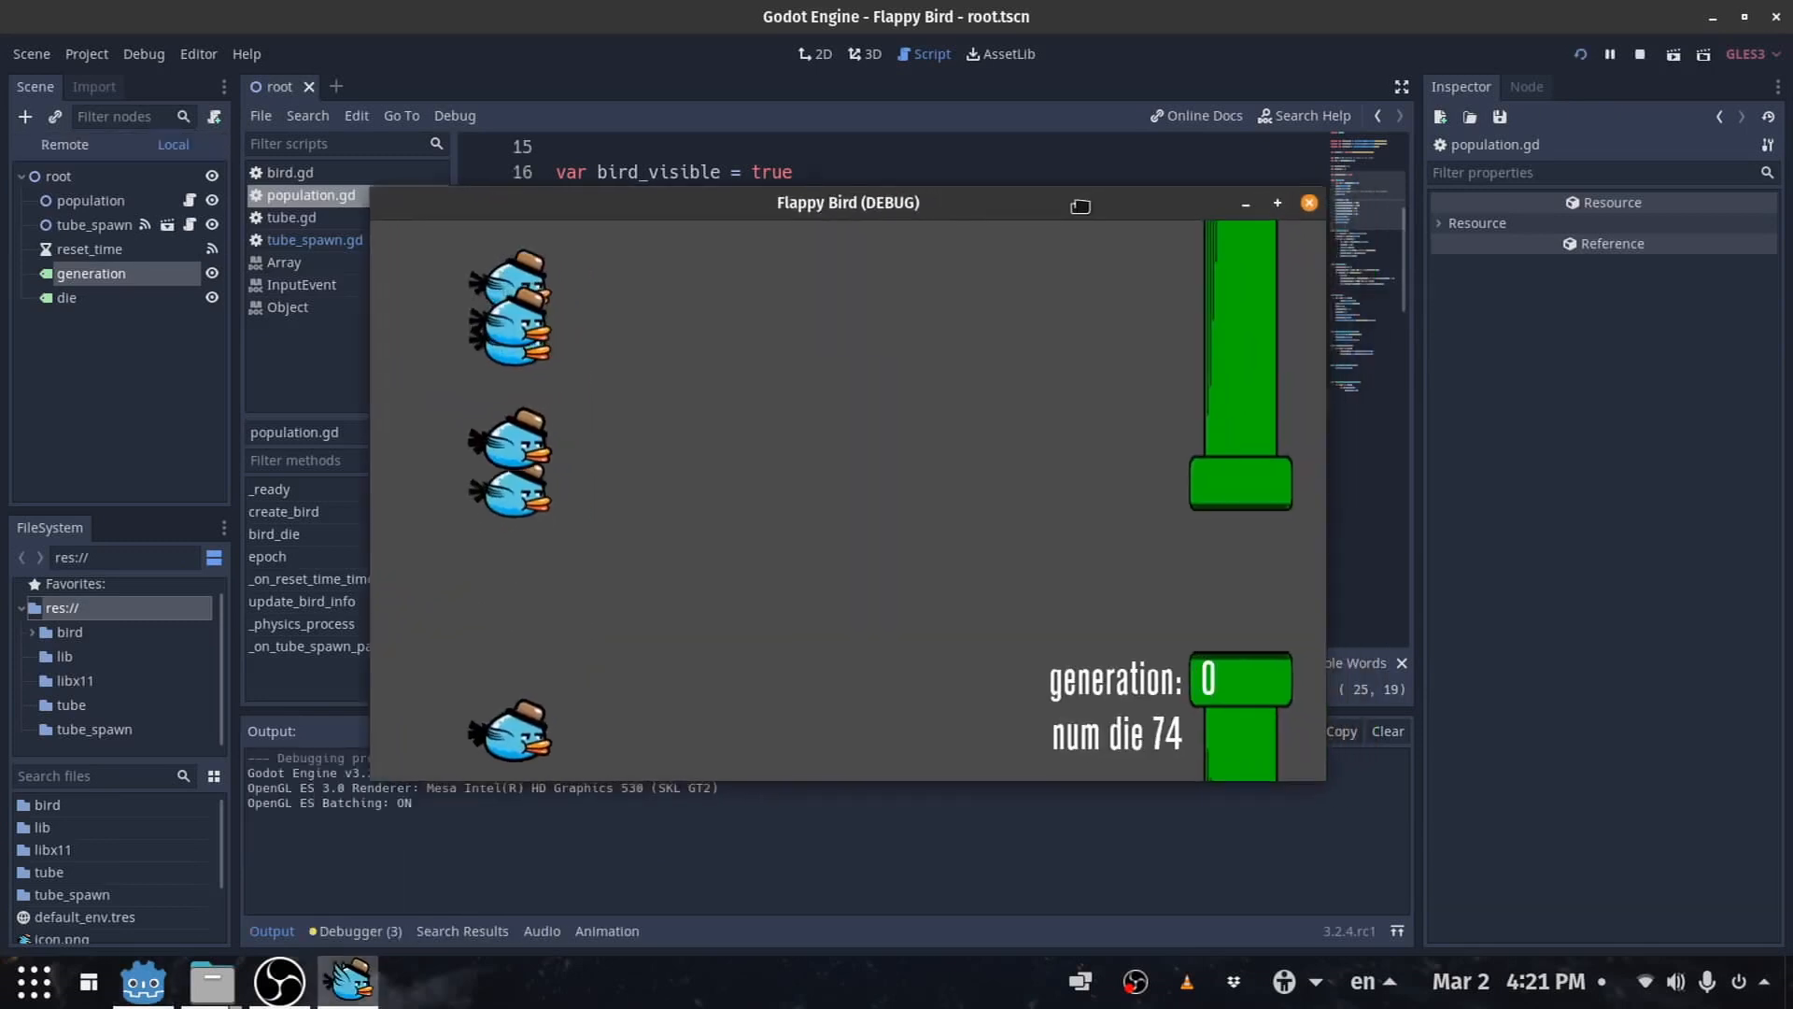